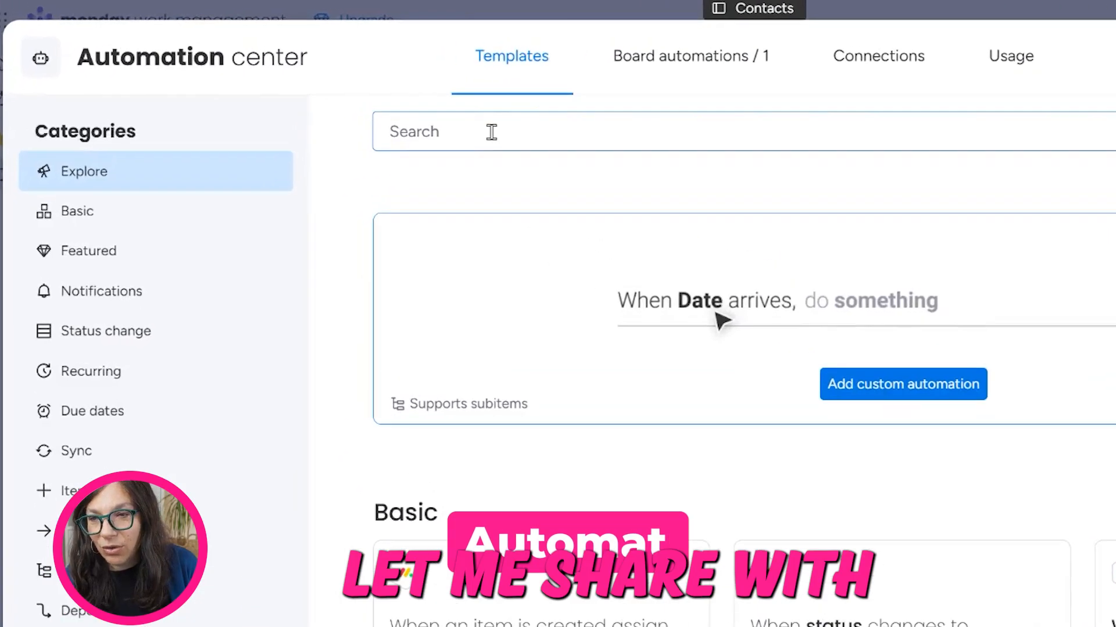
# Search the automation templates for 'moc' and open the installed MoceanAPI SMS app.
pyautogui.write('moc')
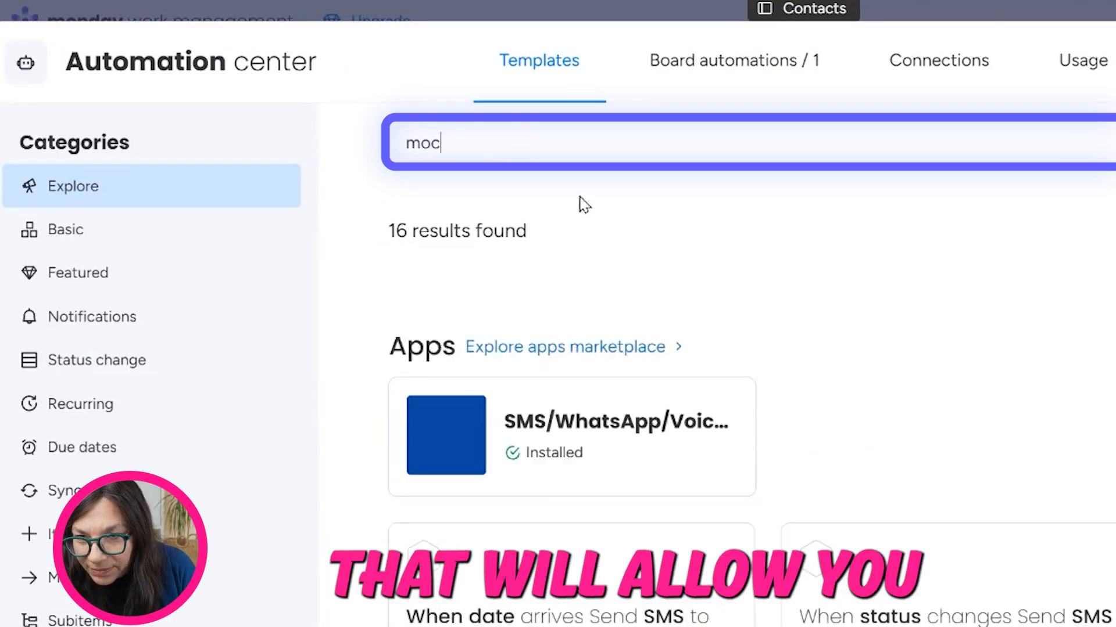
pyautogui.click(571, 435)
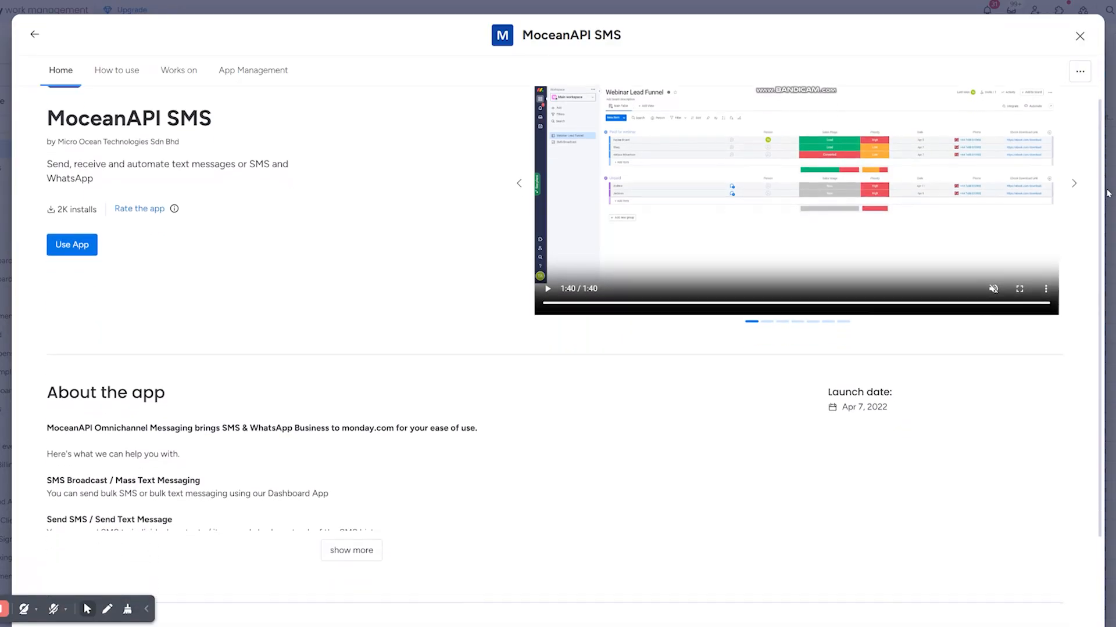
# Scroll to the app's About and Developed by sections, then close the app page.
pyautogui.scroll(-3)
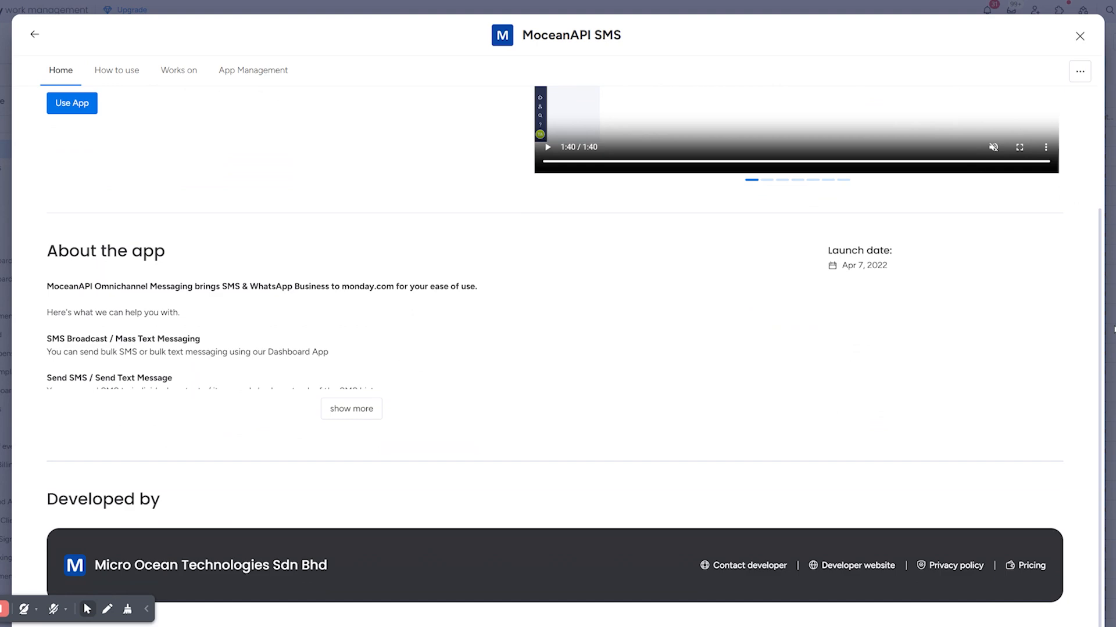
pyautogui.click(1078, 35)
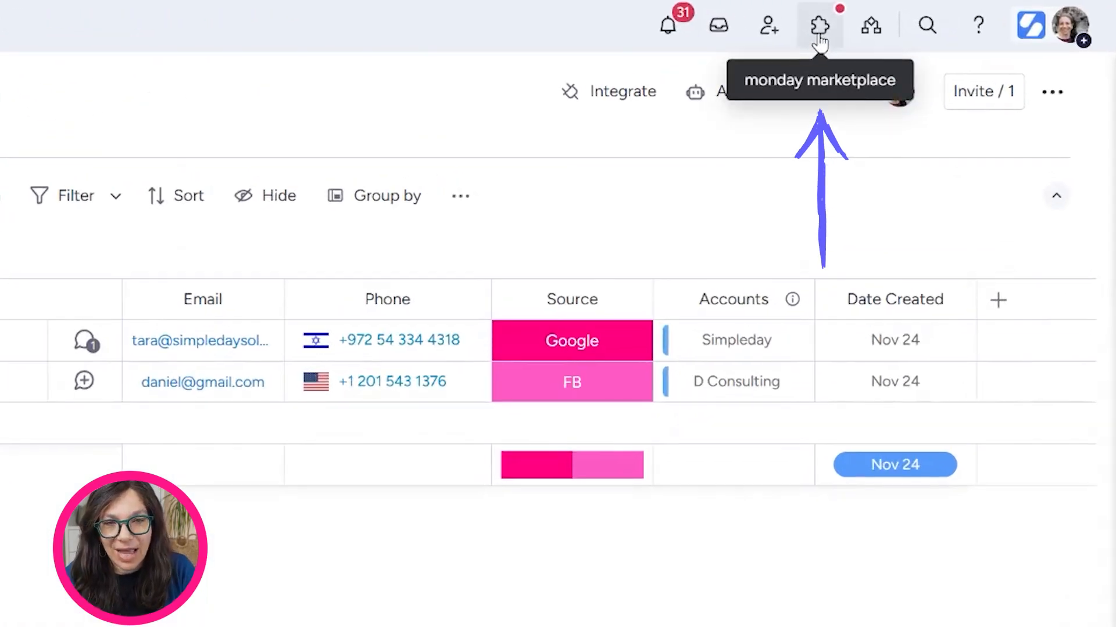
# In marketplace Installed apps, search 'mo' and view the MoceanAPI SMS app.
pyautogui.click(818, 25)
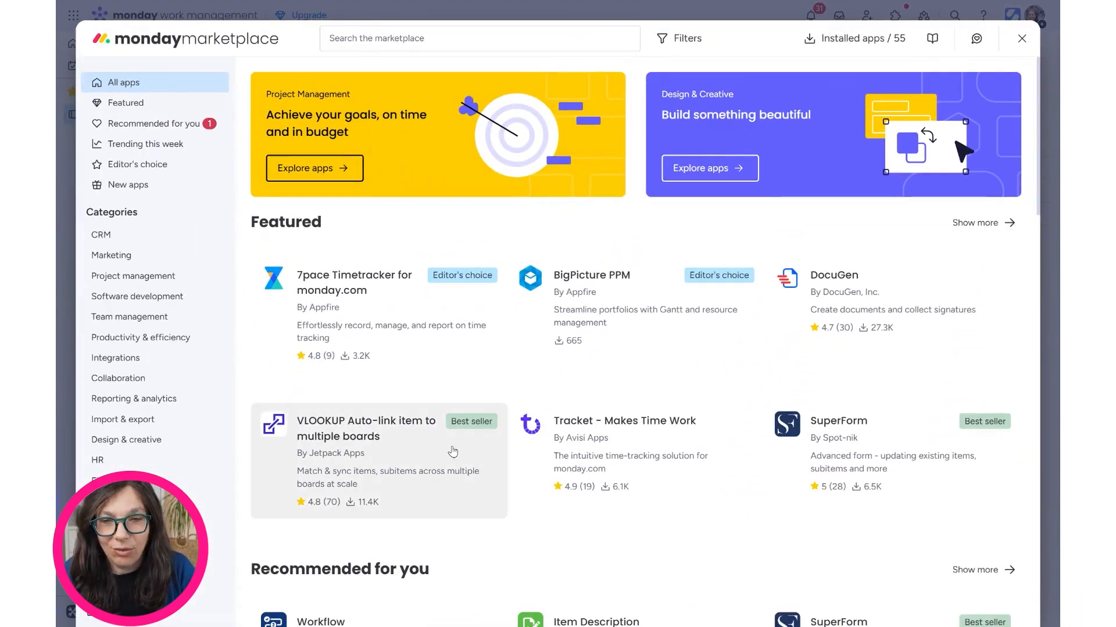
pyautogui.click(854, 38)
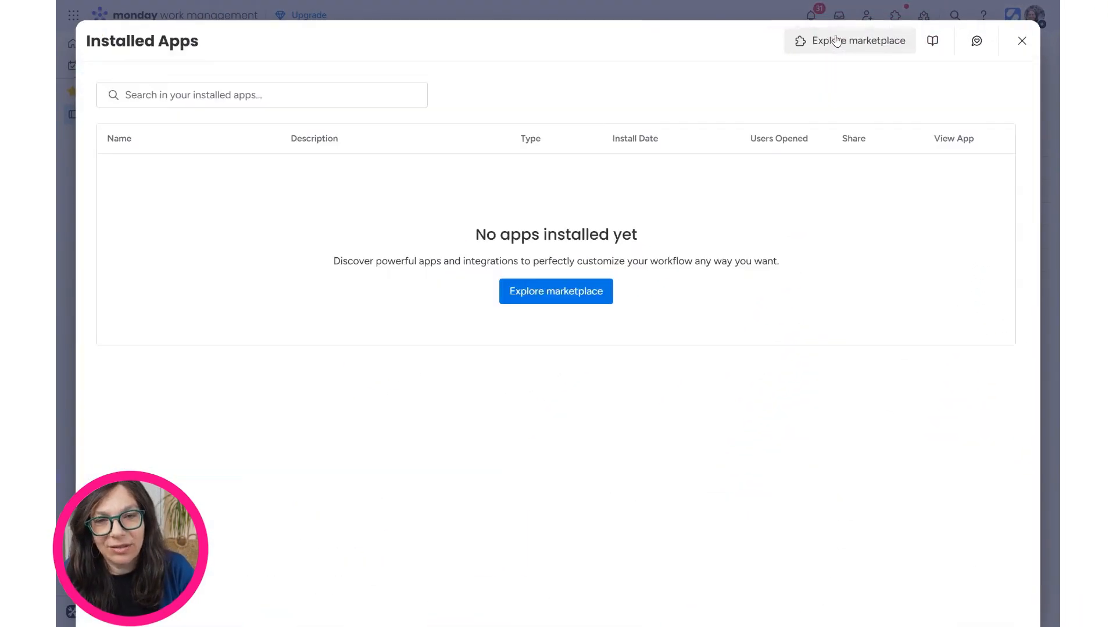
pyautogui.write('m')
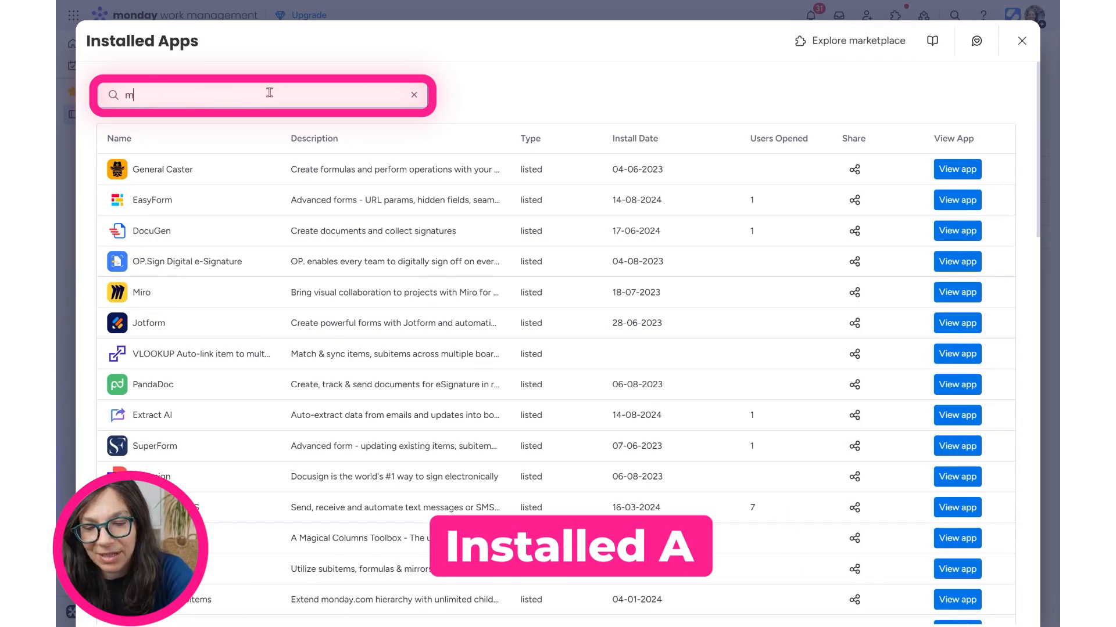
pyautogui.write('o')
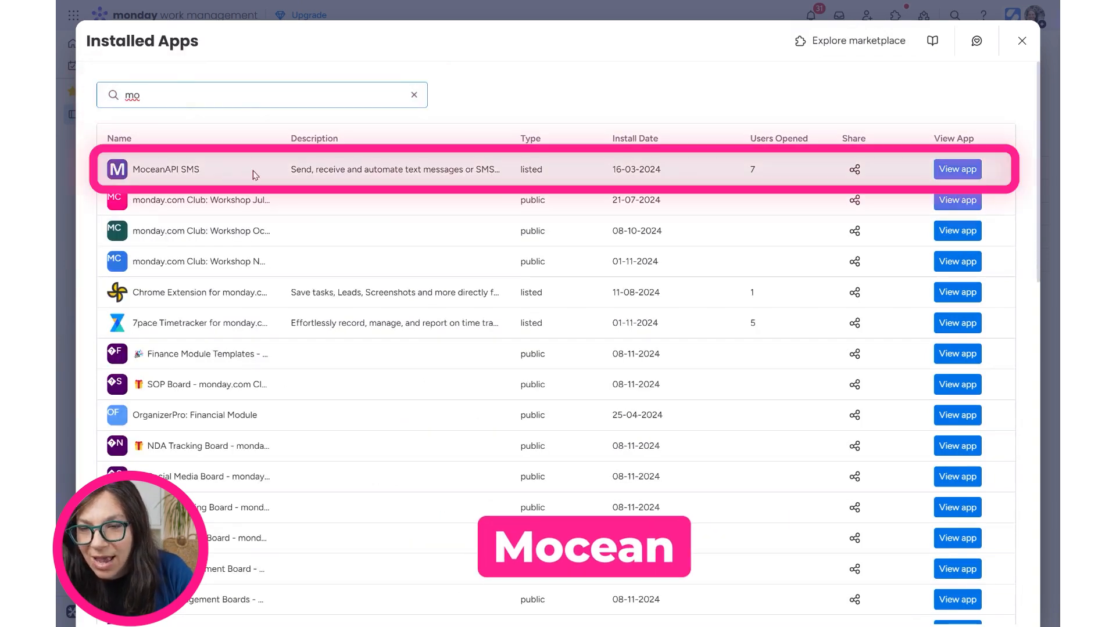
pyautogui.click(957, 169)
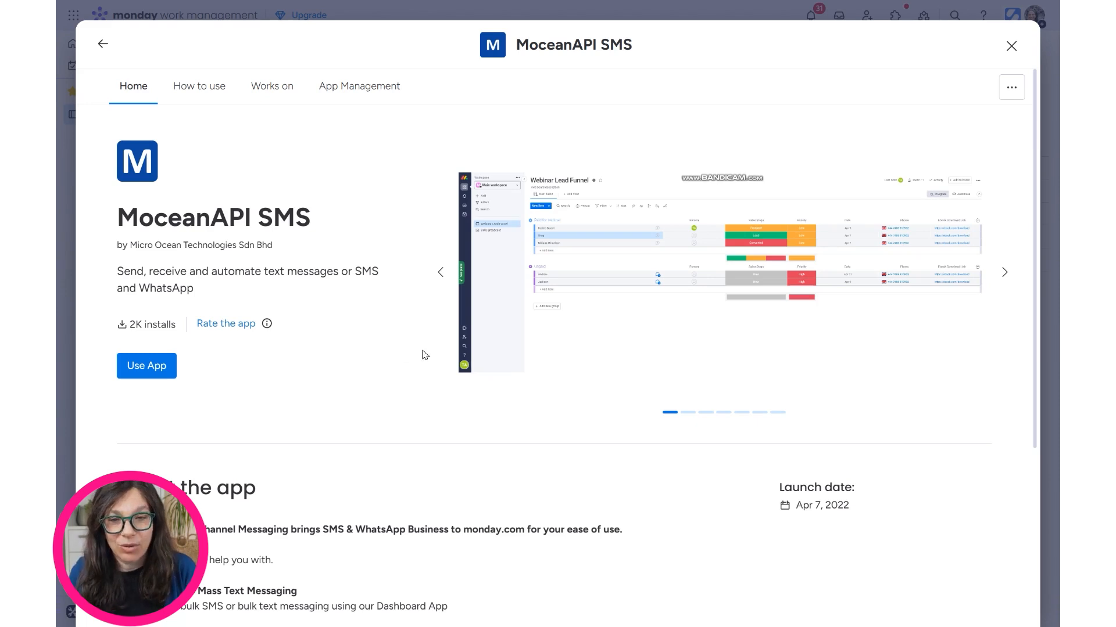
pyautogui.moveTo(212, 351)
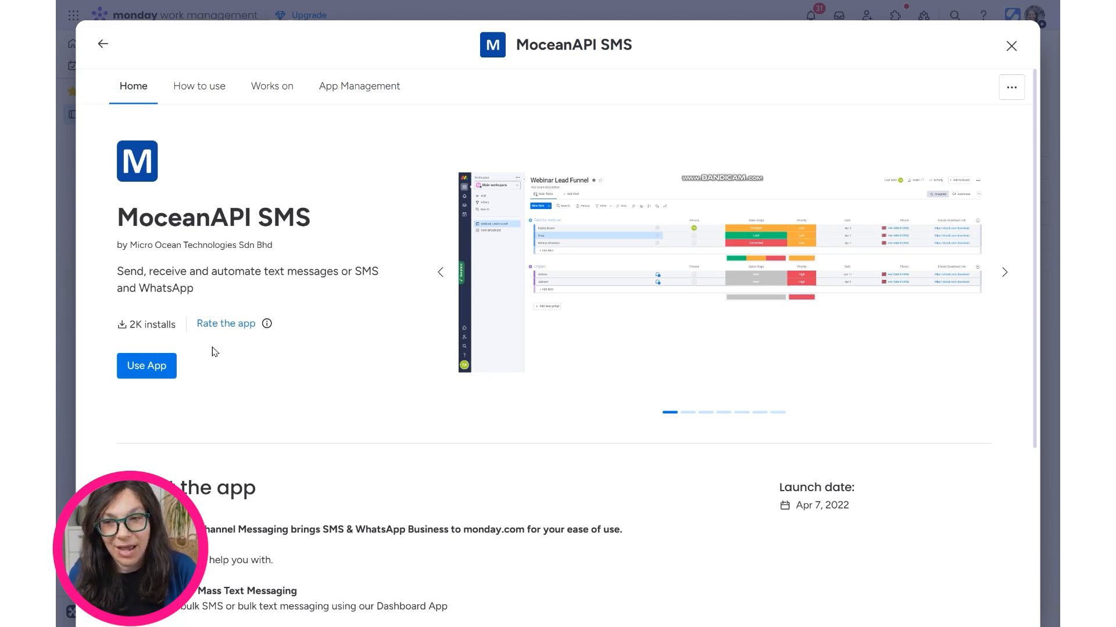
# Close the MoceanAPI SMS app page to return to the Contacts board.
pyautogui.click(1009, 45)
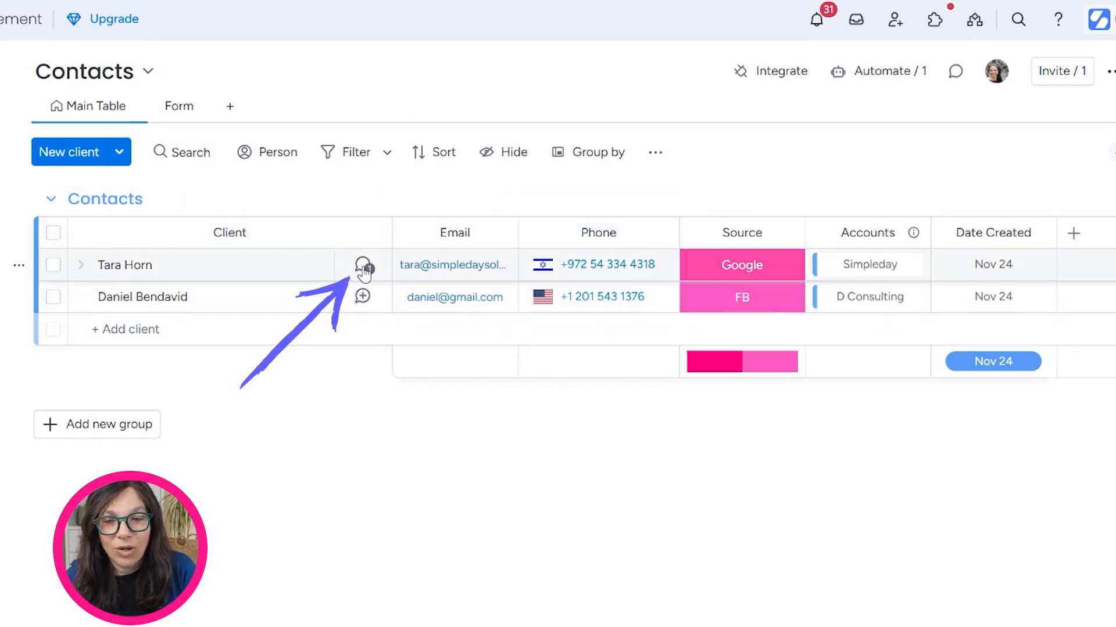
pyautogui.click(361, 269)
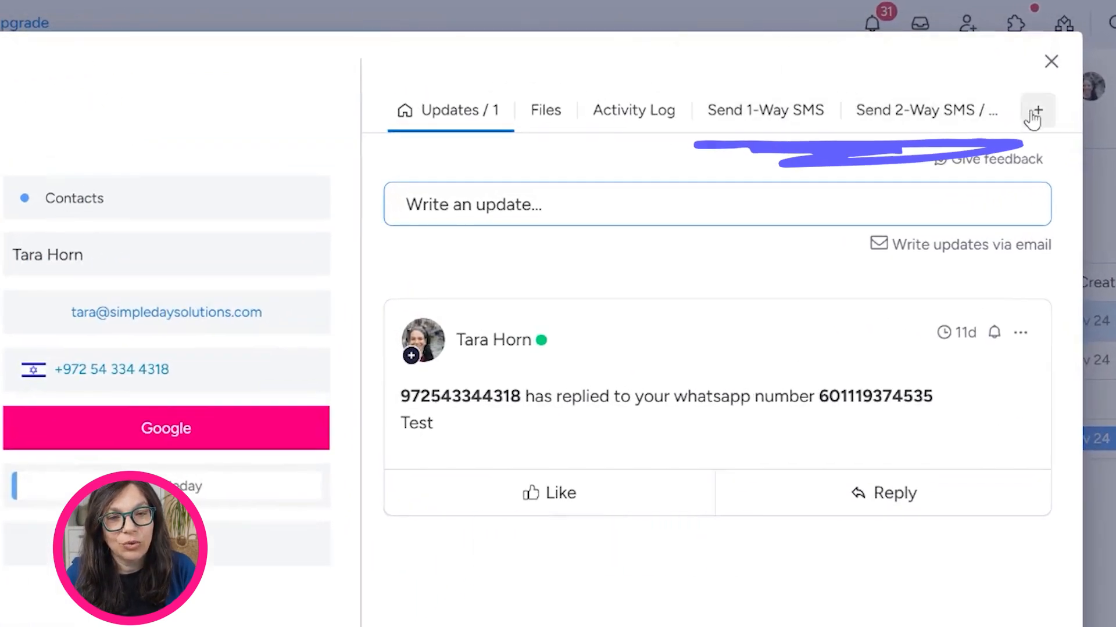
pyautogui.click(1037, 110)
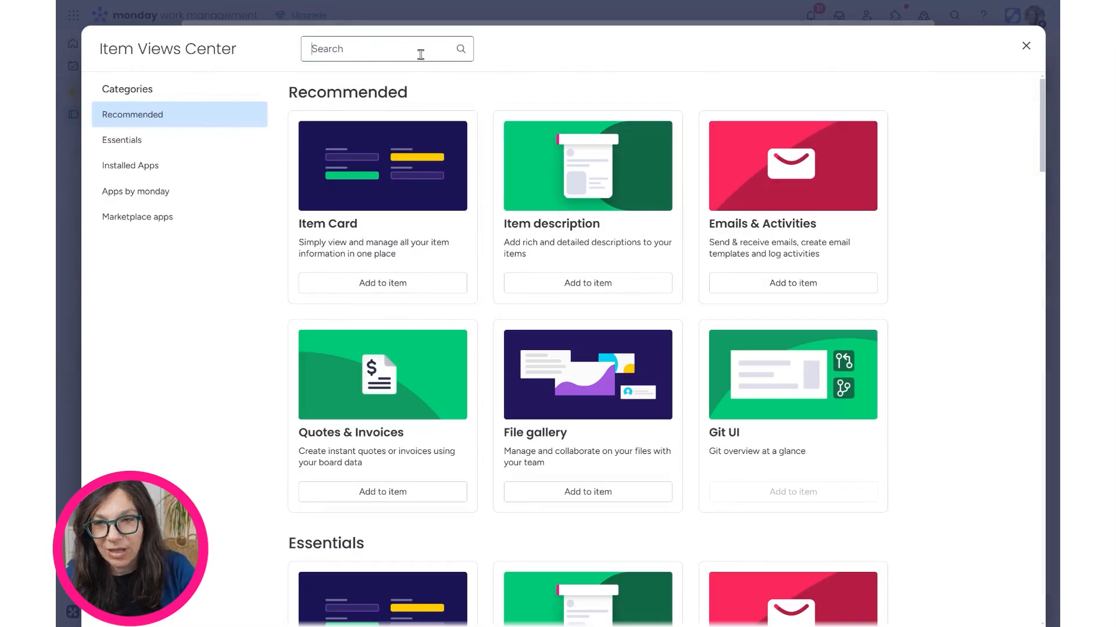
pyautogui.click(130, 165)
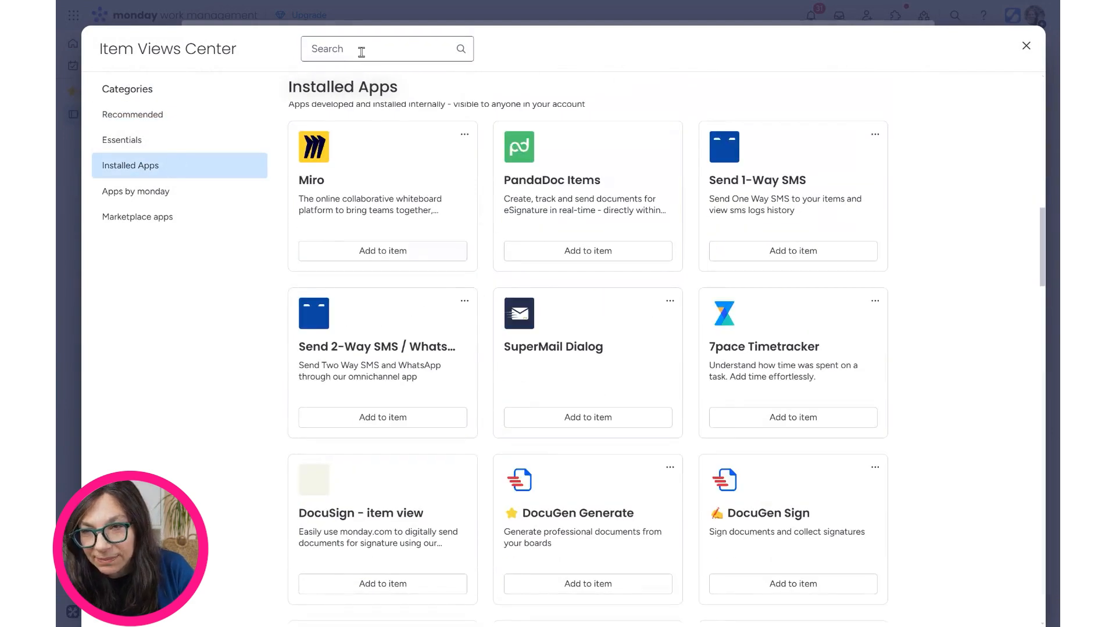
pyautogui.moveTo(797, 196)
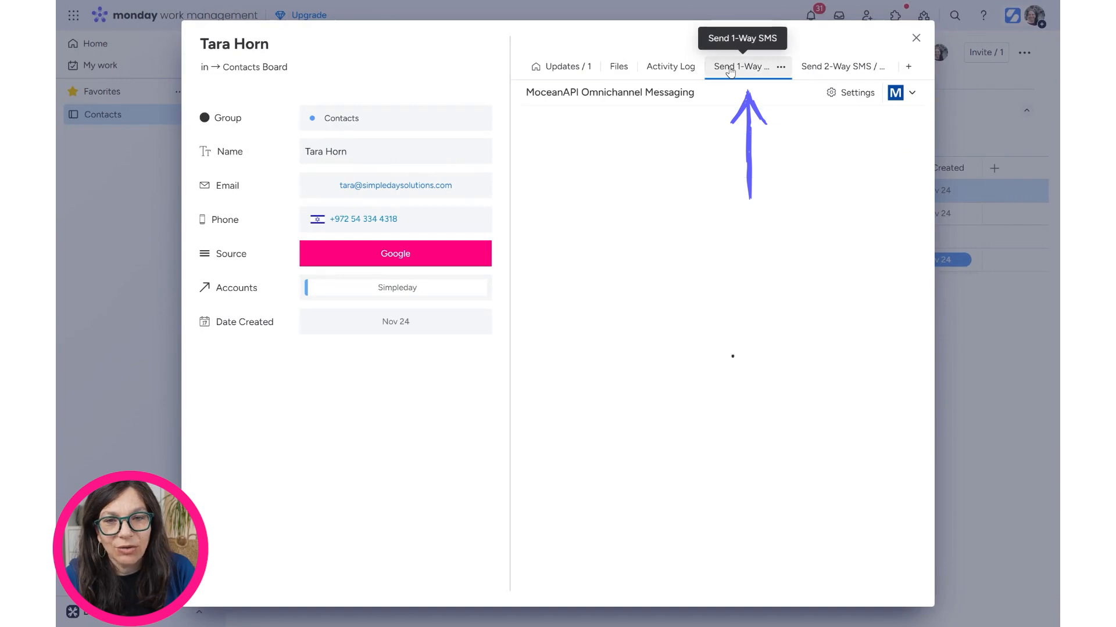
pyautogui.click(742, 66)
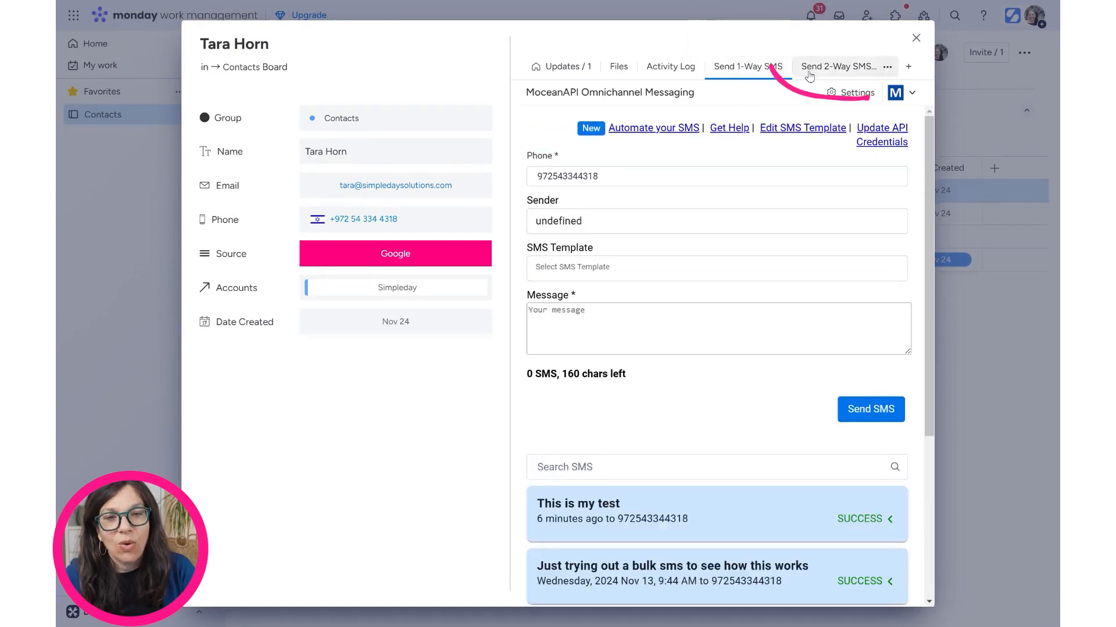
pyautogui.click(838, 67)
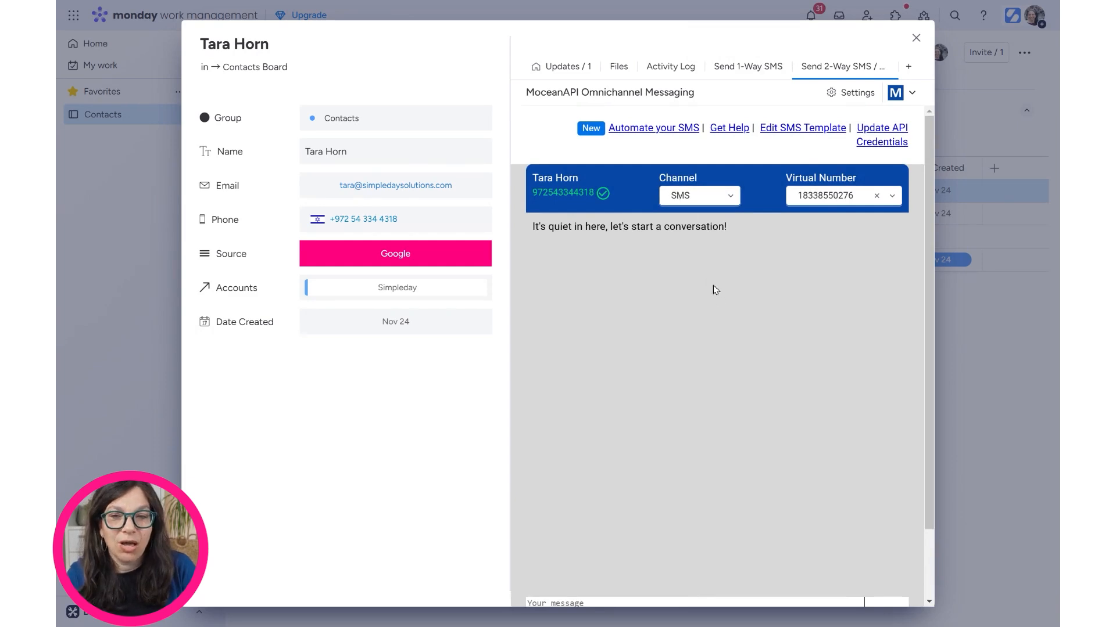
pyautogui.moveTo(773, 167)
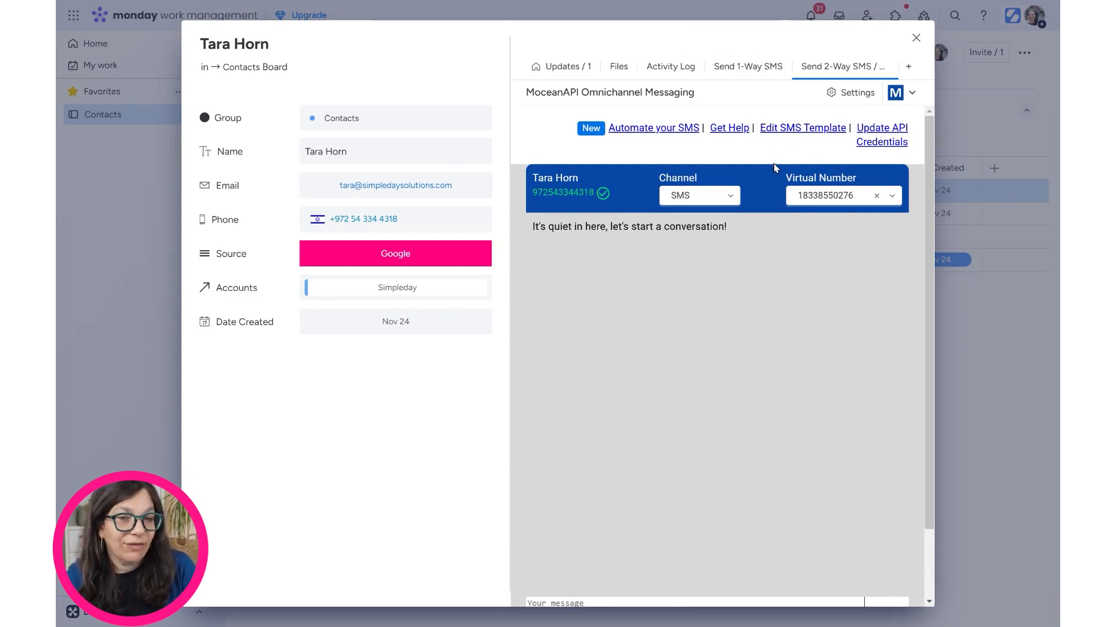
pyautogui.scroll(-3)
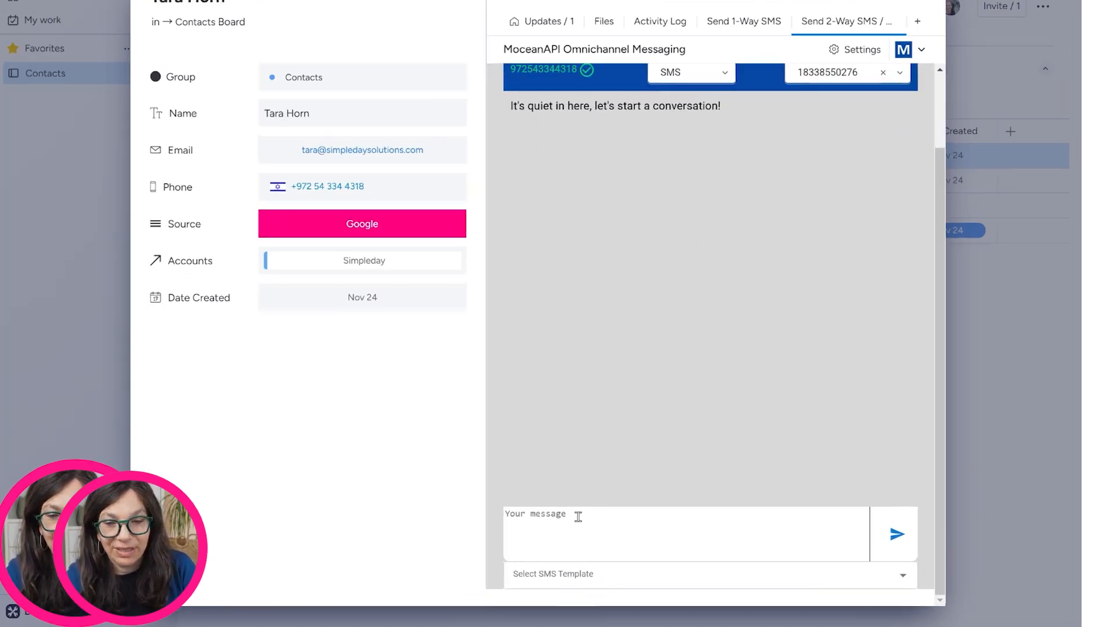
pyautogui.write('Hi Tara, Let')
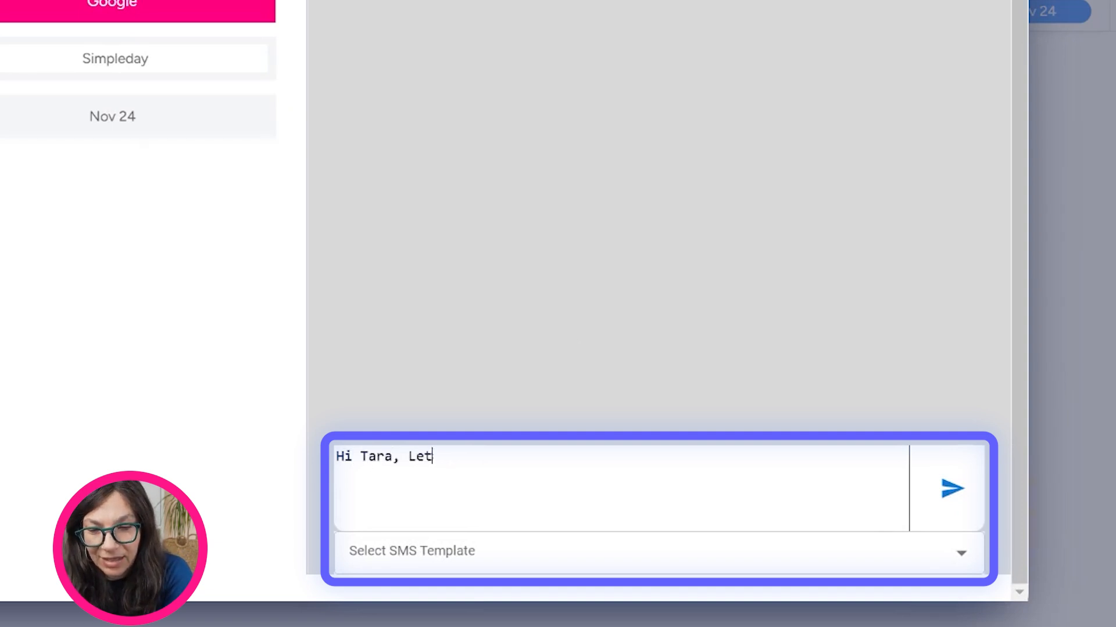
pyautogui.write('s set upa')
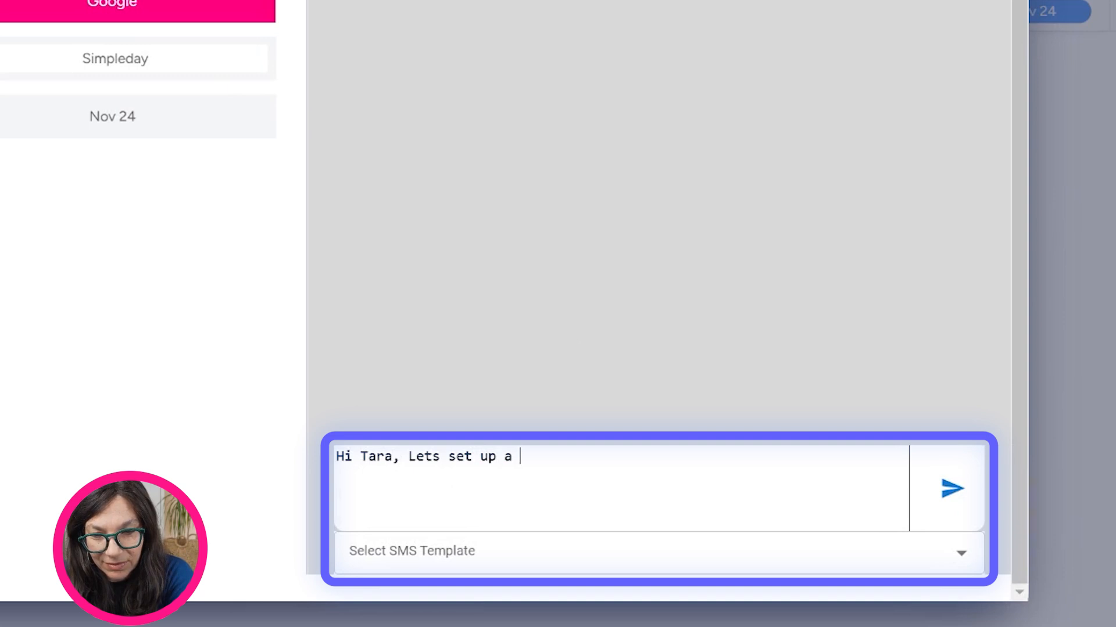
pyautogui.write('time to meet')
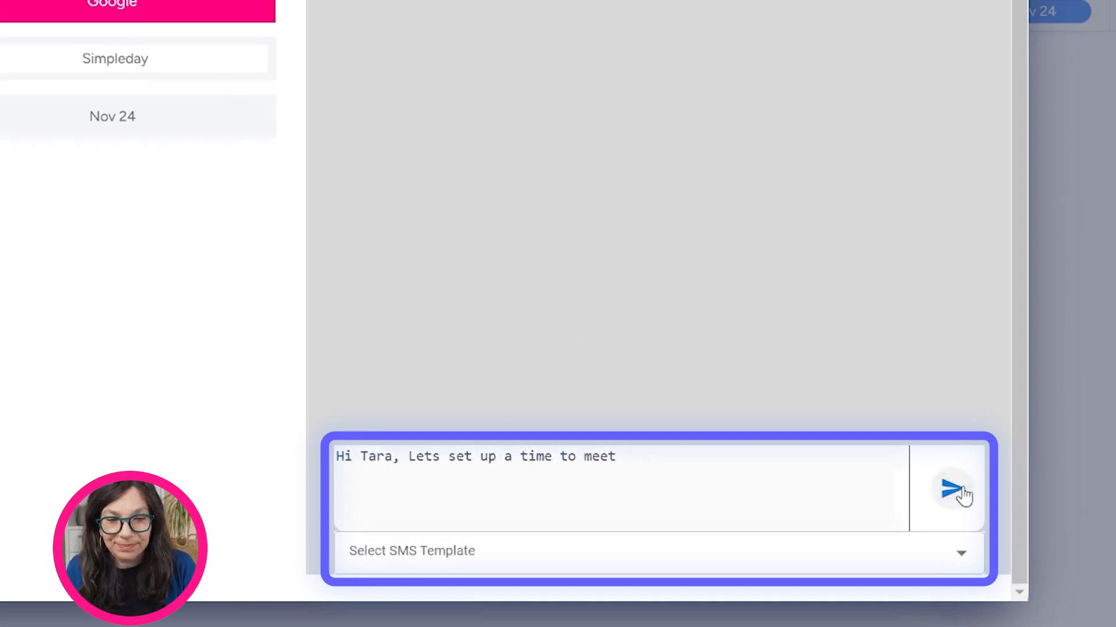
pyautogui.click(951, 492)
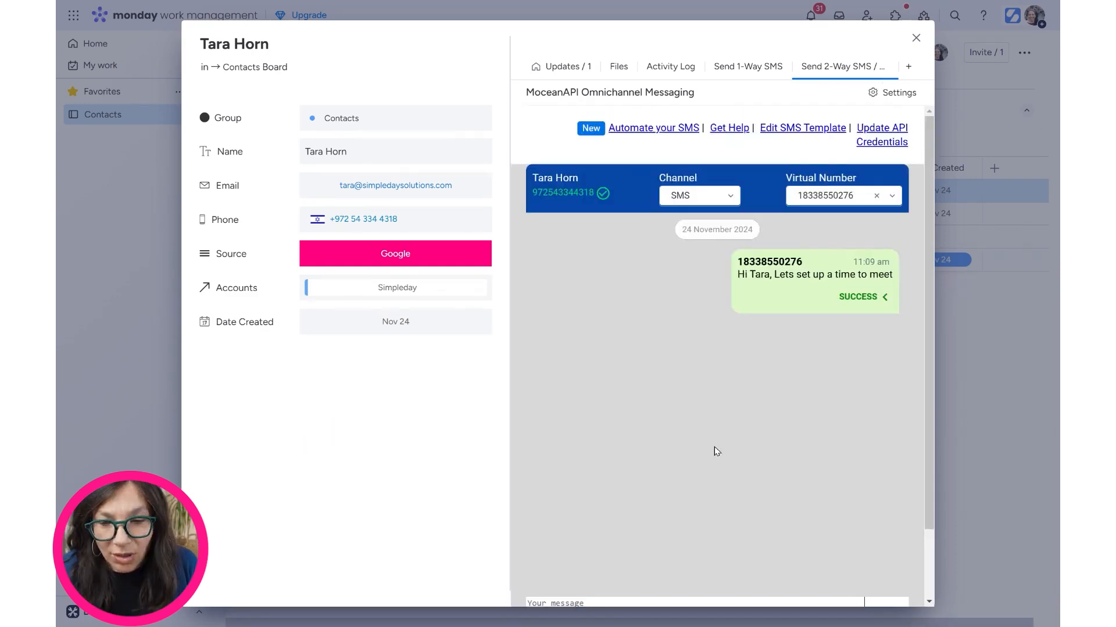
pyautogui.scroll(-3)
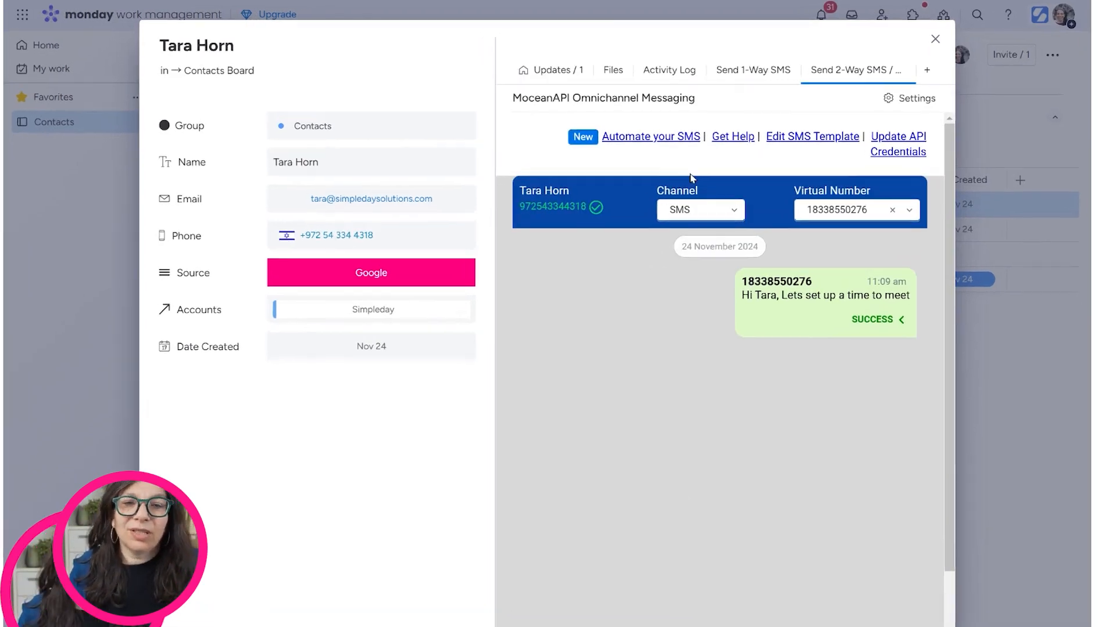
# Set the conversation channel to WhatsApp using the Mocean WhatsApp Business account.
pyautogui.click(732, 209)
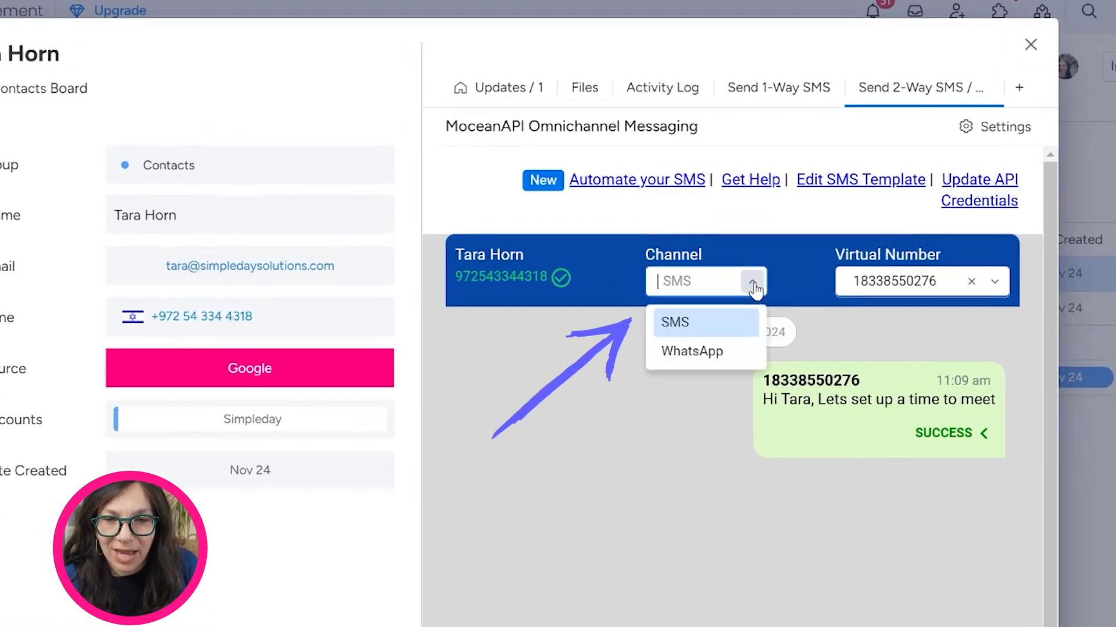
pyautogui.click(691, 351)
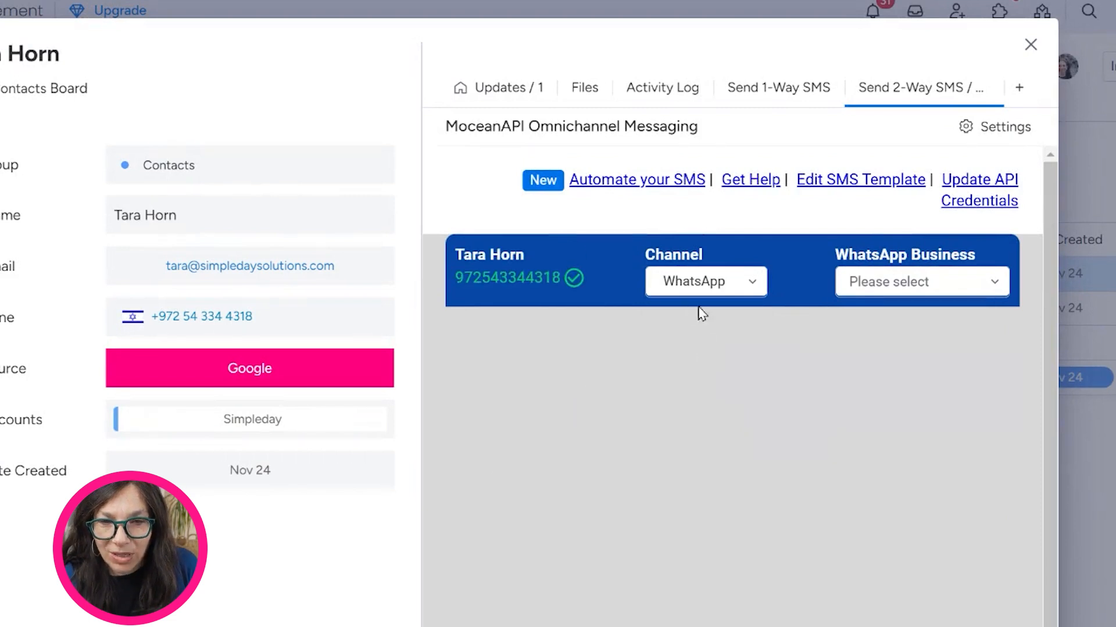
pyautogui.click(920, 281)
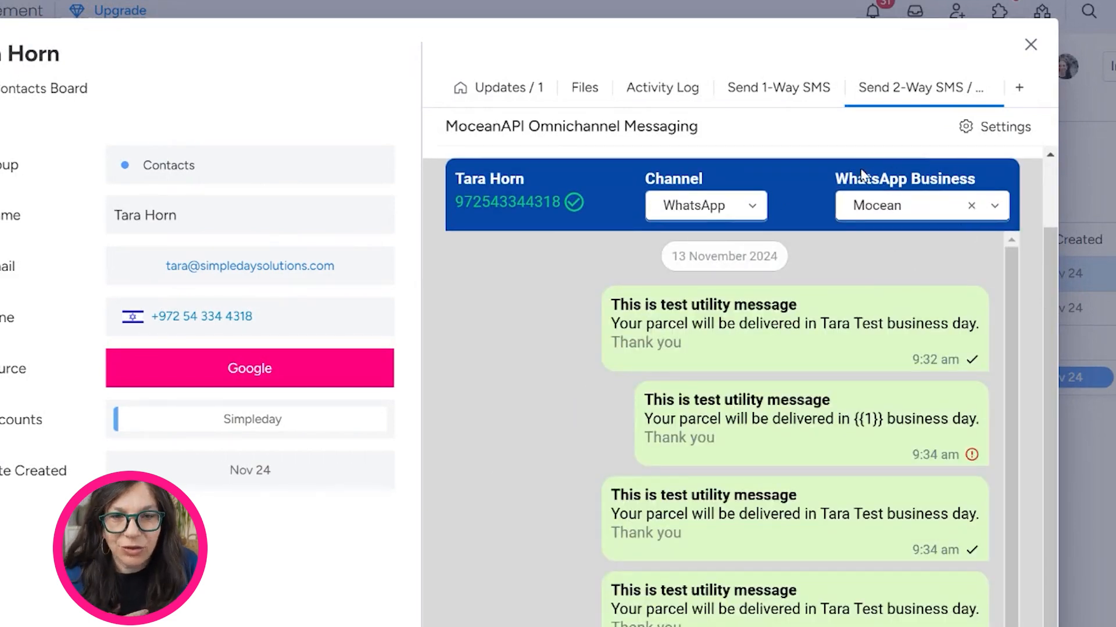
pyautogui.scroll(-3)
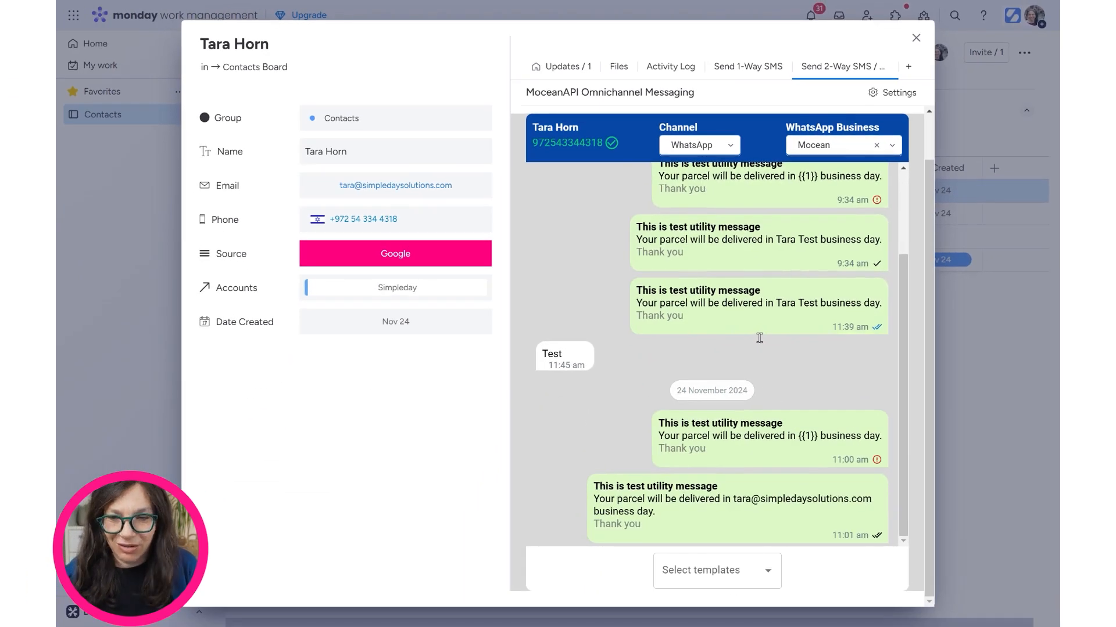
# Choose the trial_utility template and fill its {{1}} variable with the item's name.
pyautogui.click(715, 570)
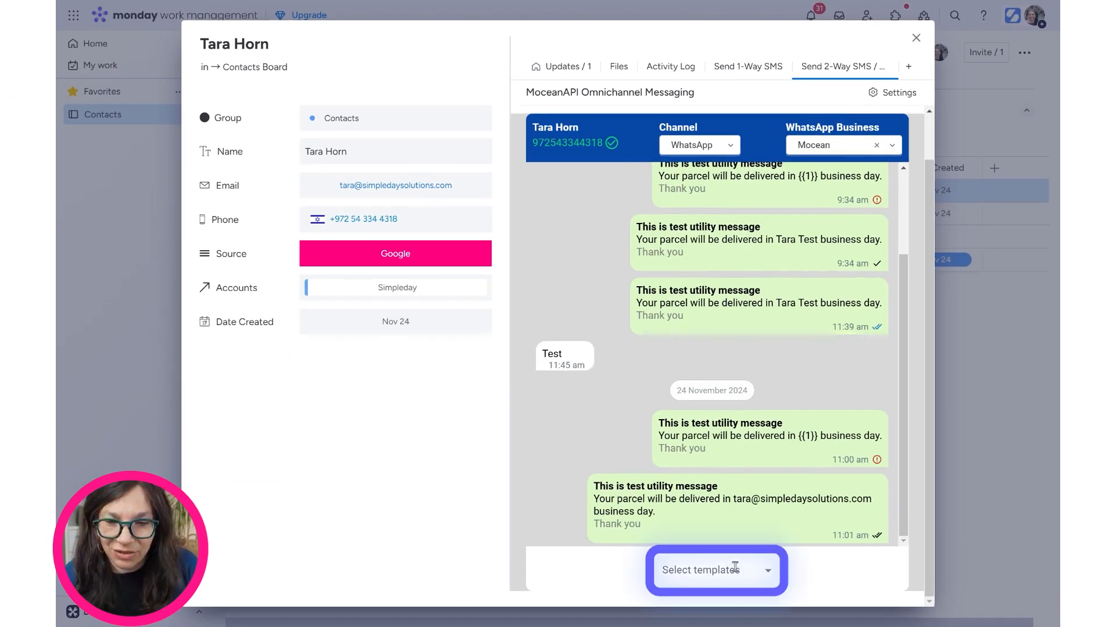
pyautogui.click(716, 570)
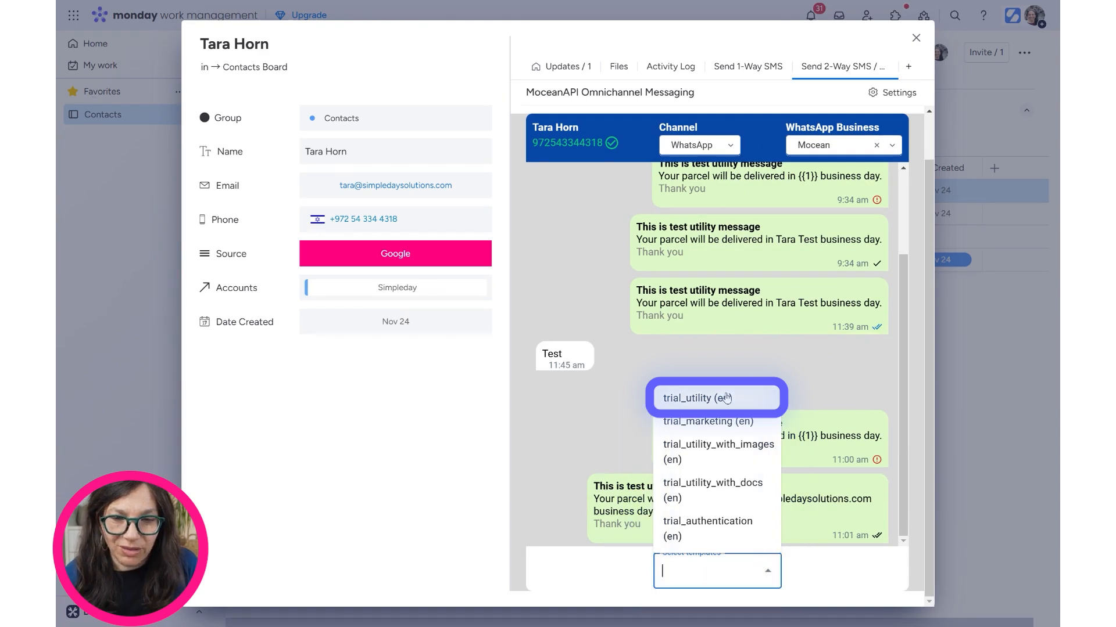
pyautogui.click(716, 397)
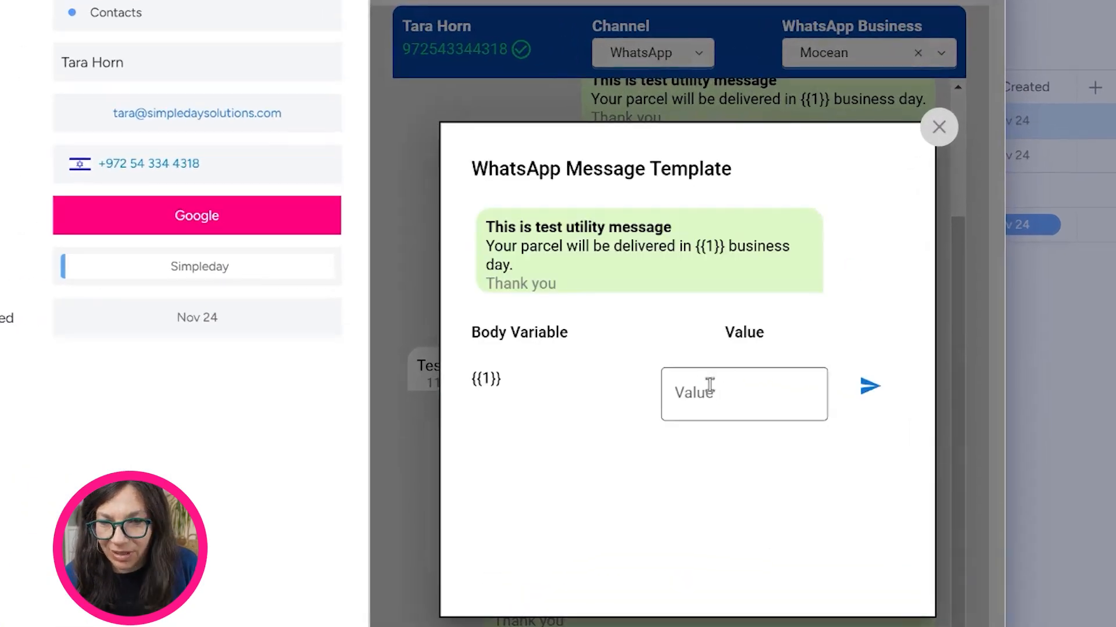
pyautogui.write("Item's name")
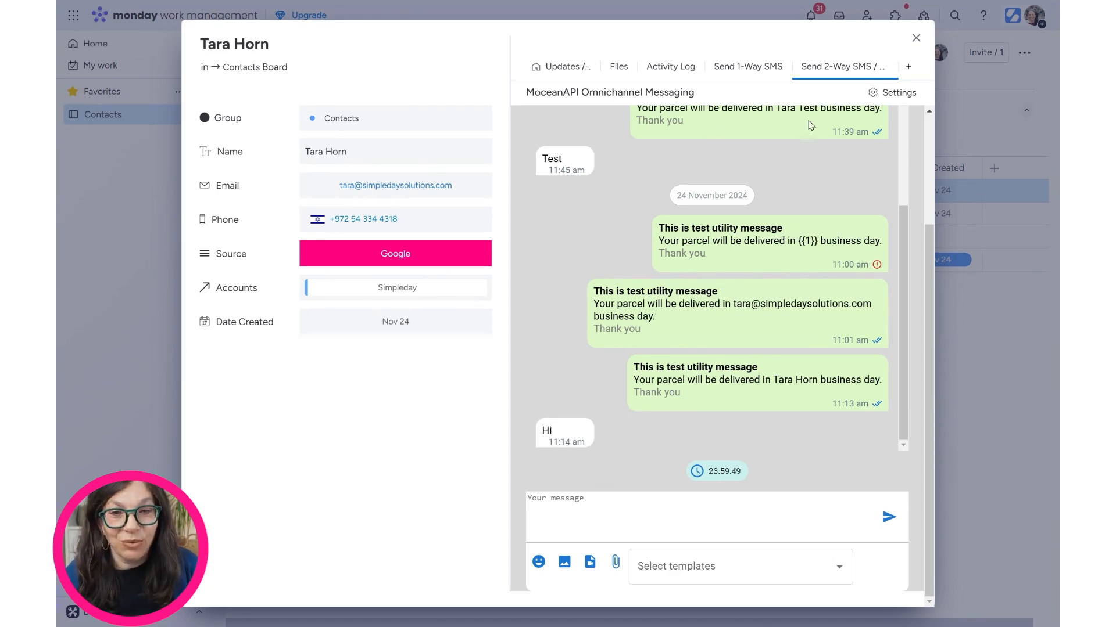
pyautogui.click(916, 38)
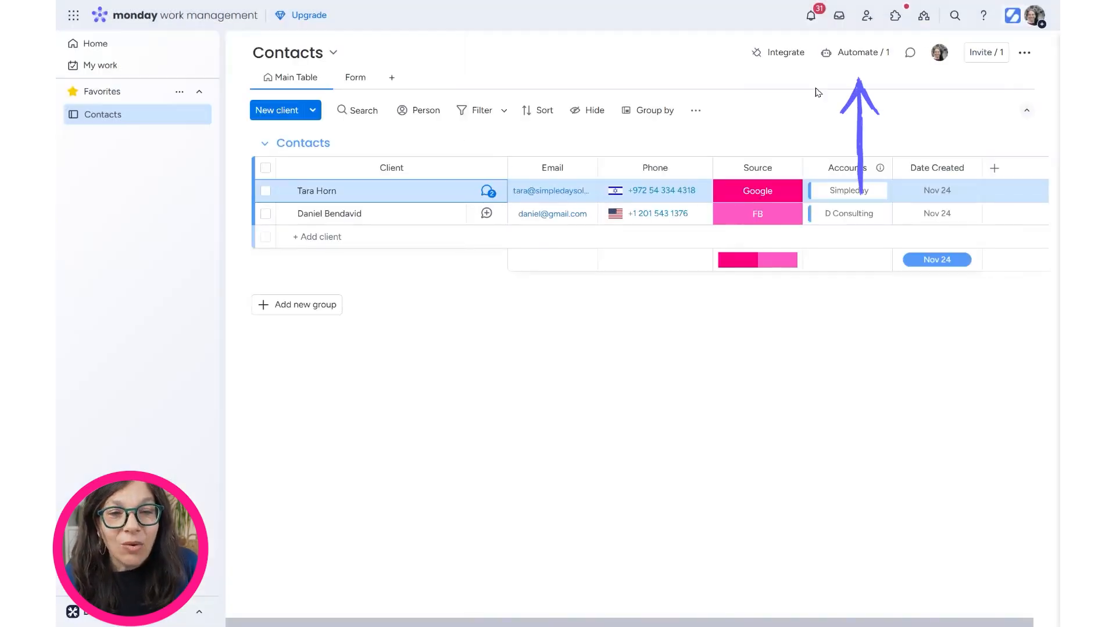
pyautogui.click(853, 52)
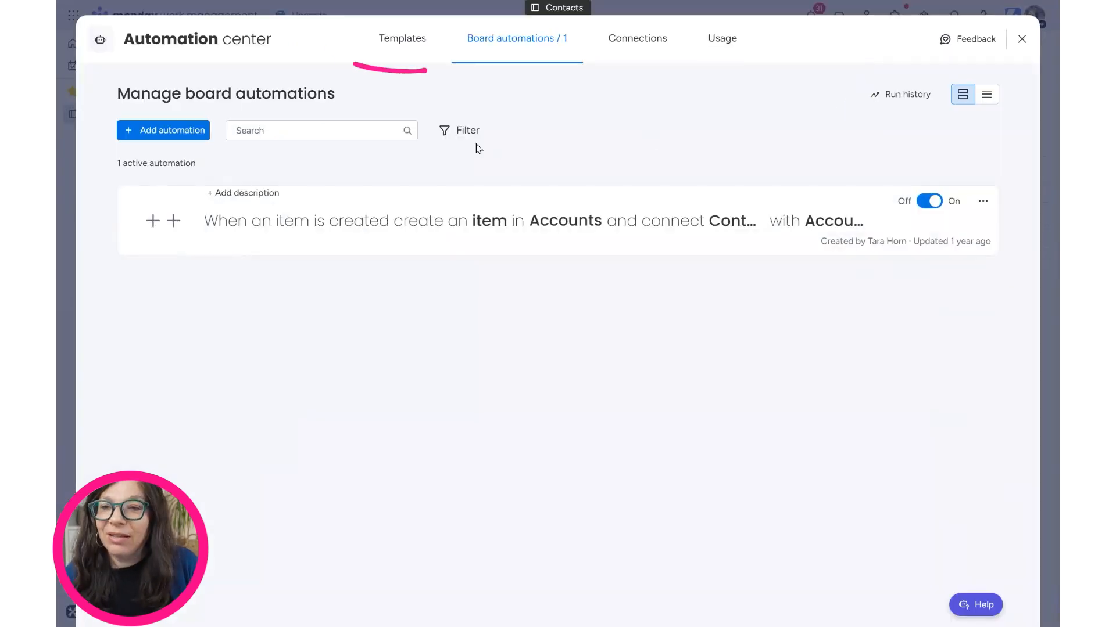
pyautogui.click(402, 39)
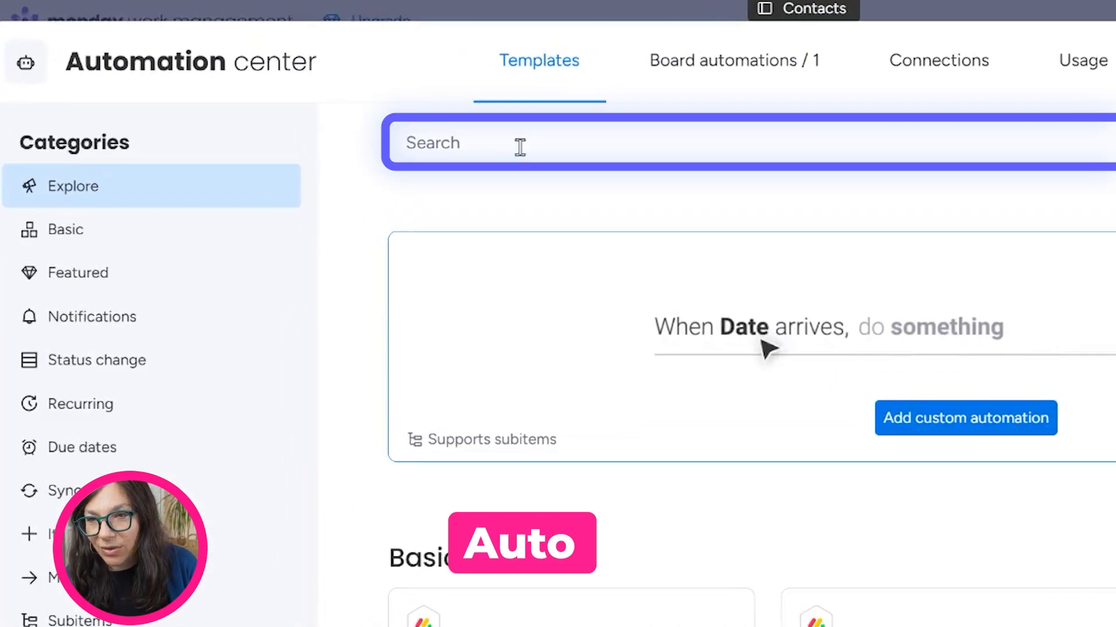
pyautogui.write('mo')
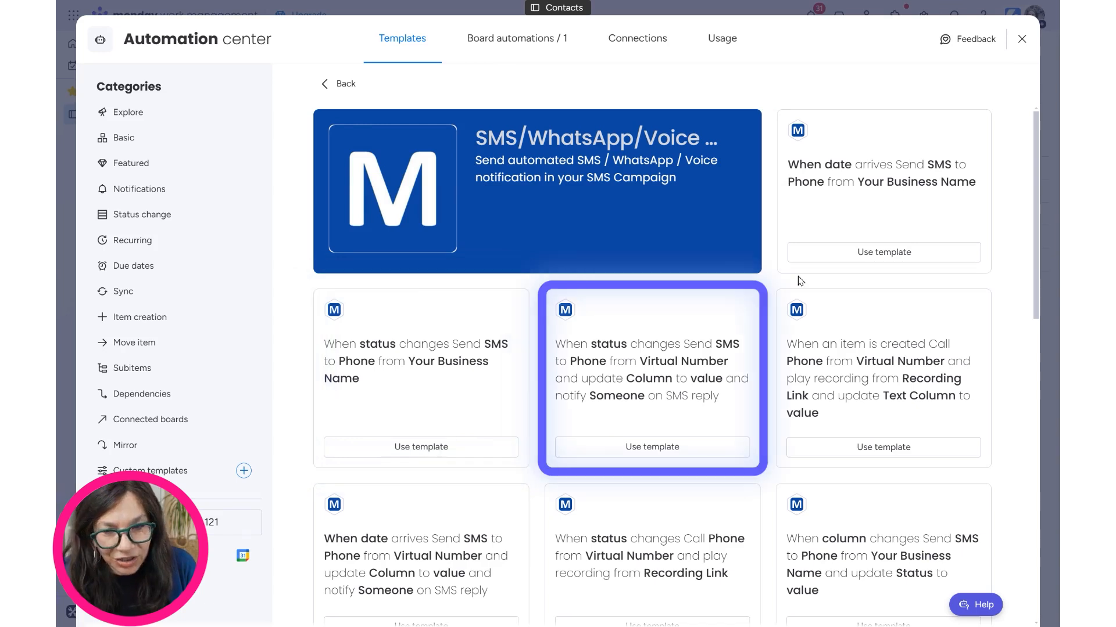
# Scroll through the full list of MoceanAPI automation recipes in the Automation center.
pyautogui.scroll(-3)
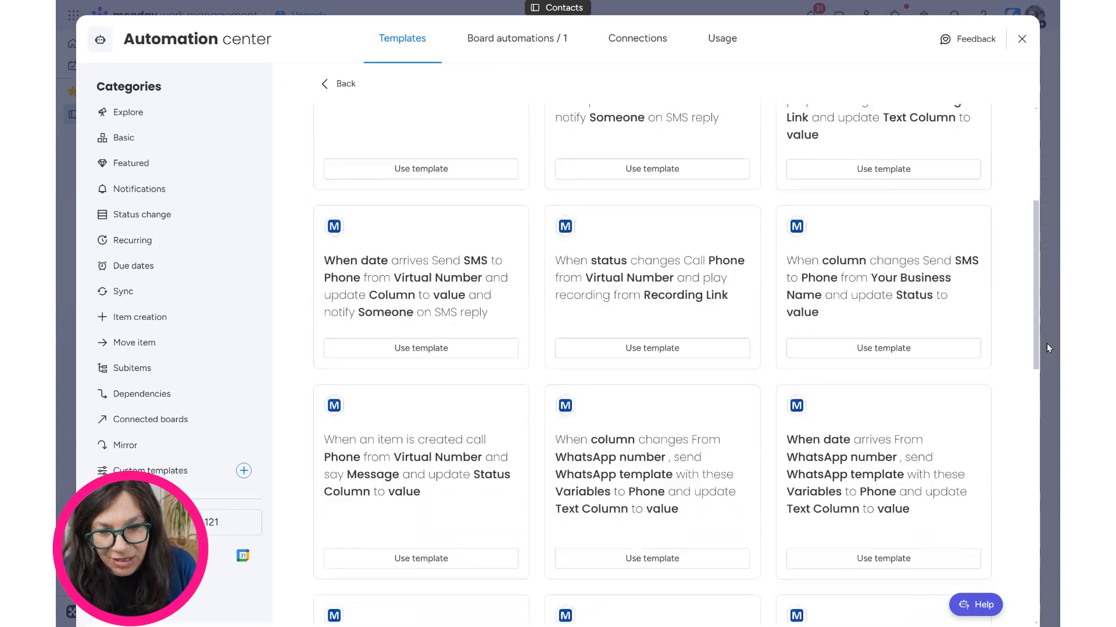
pyautogui.scroll(-3)
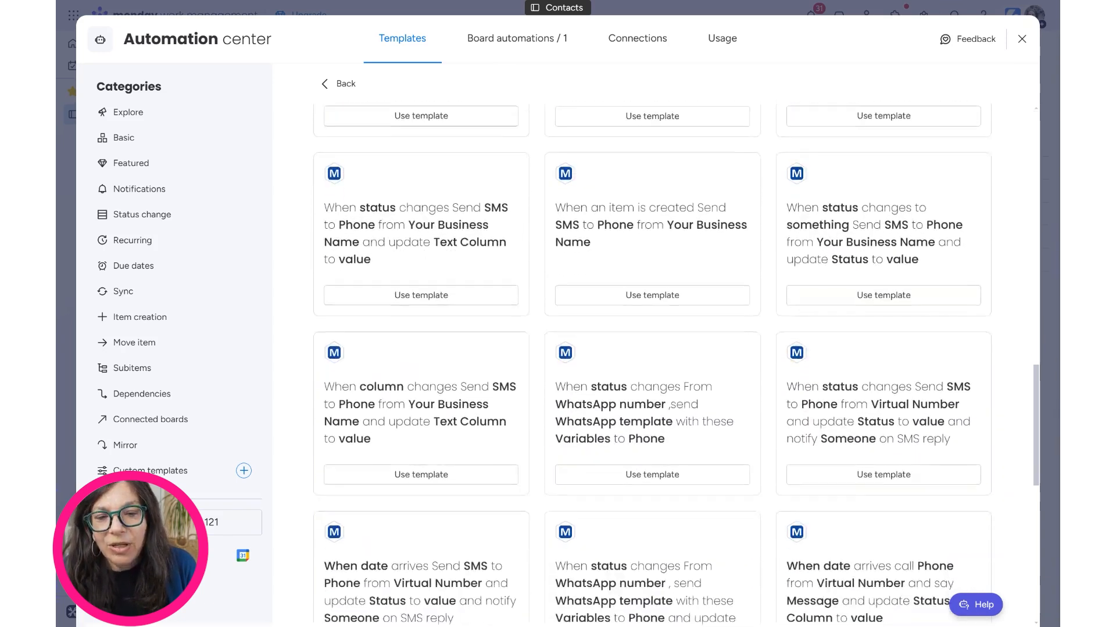
pyautogui.scroll(-3)
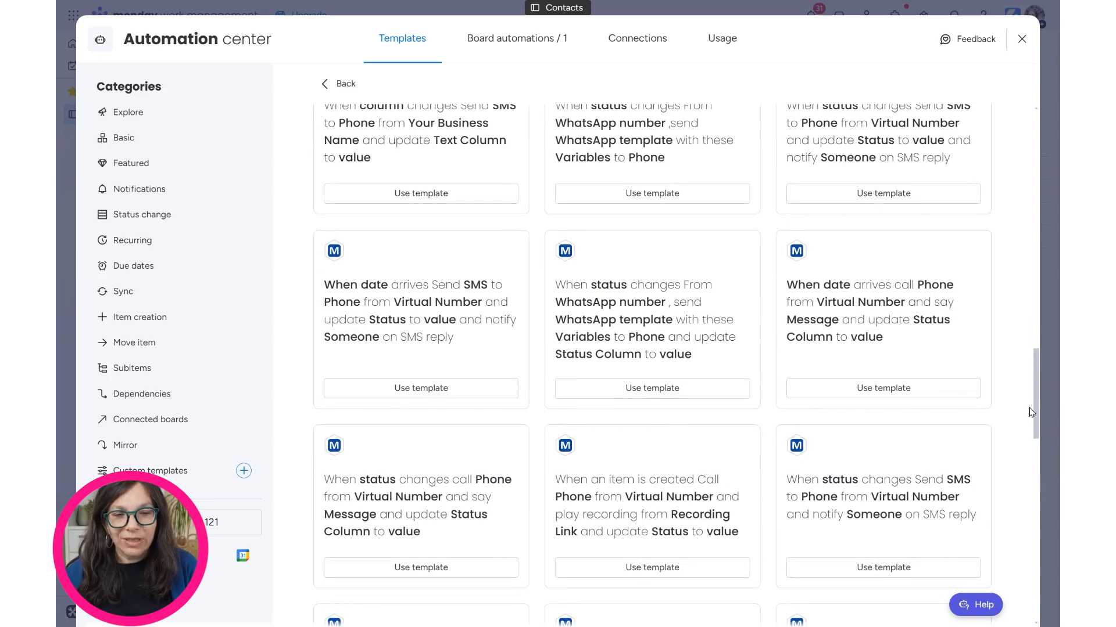
pyautogui.scroll(-3)
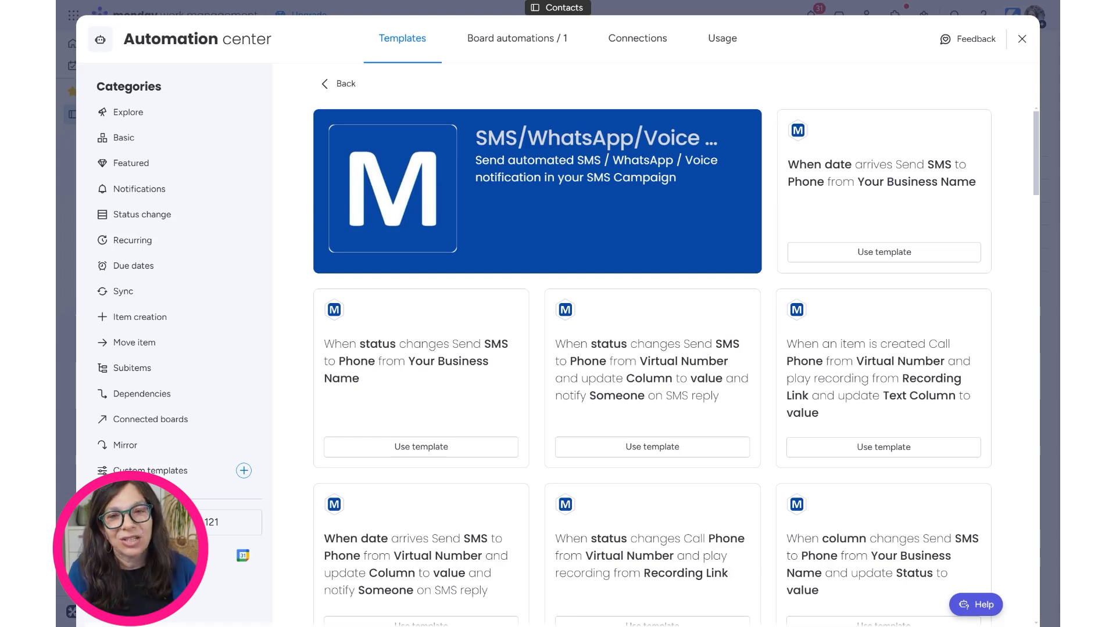
pyautogui.moveTo(505, 257)
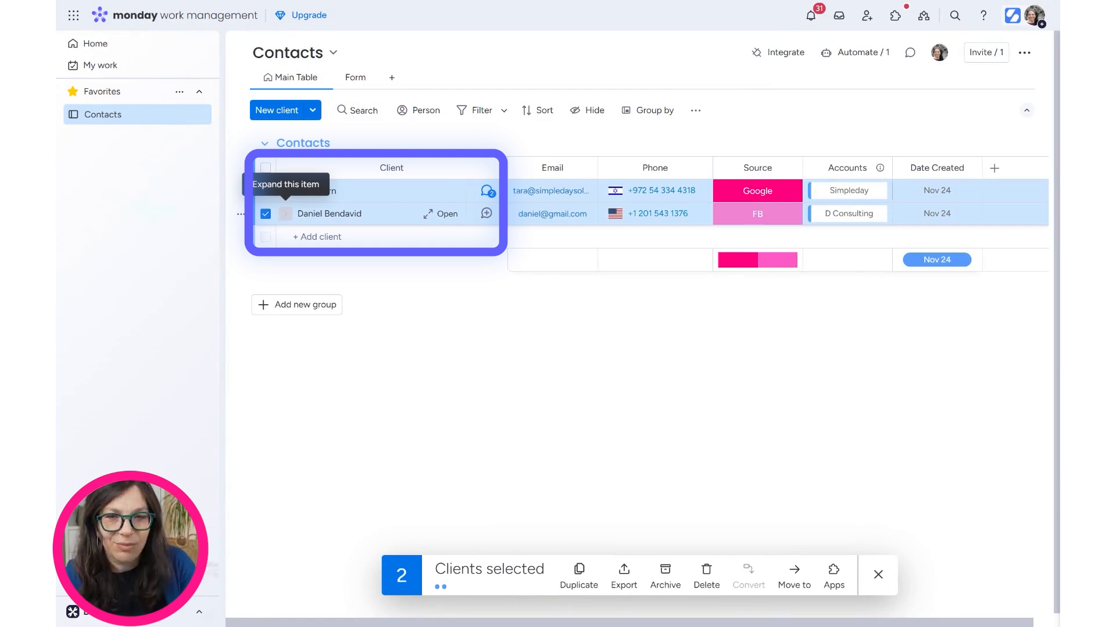
pyautogui.click(833, 575)
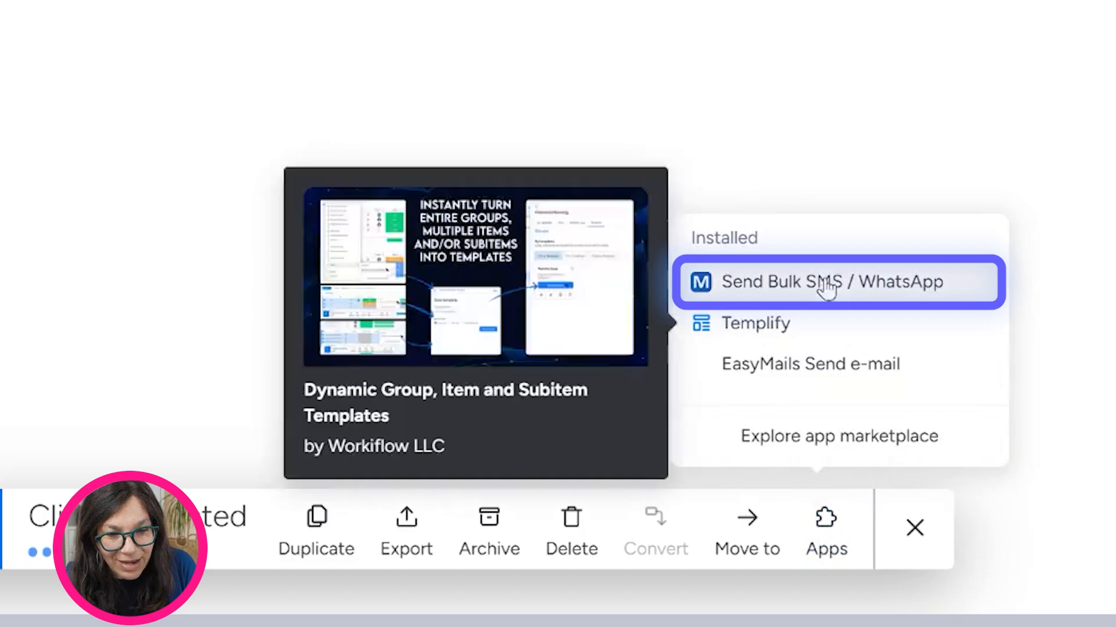
pyautogui.click(839, 282)
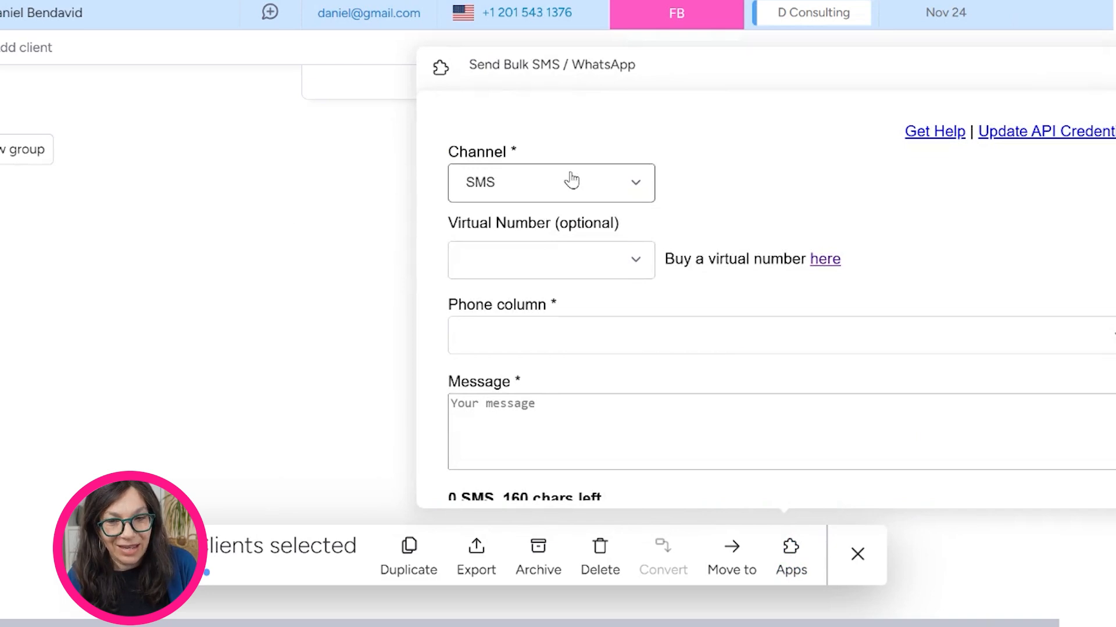
pyautogui.click(551, 182)
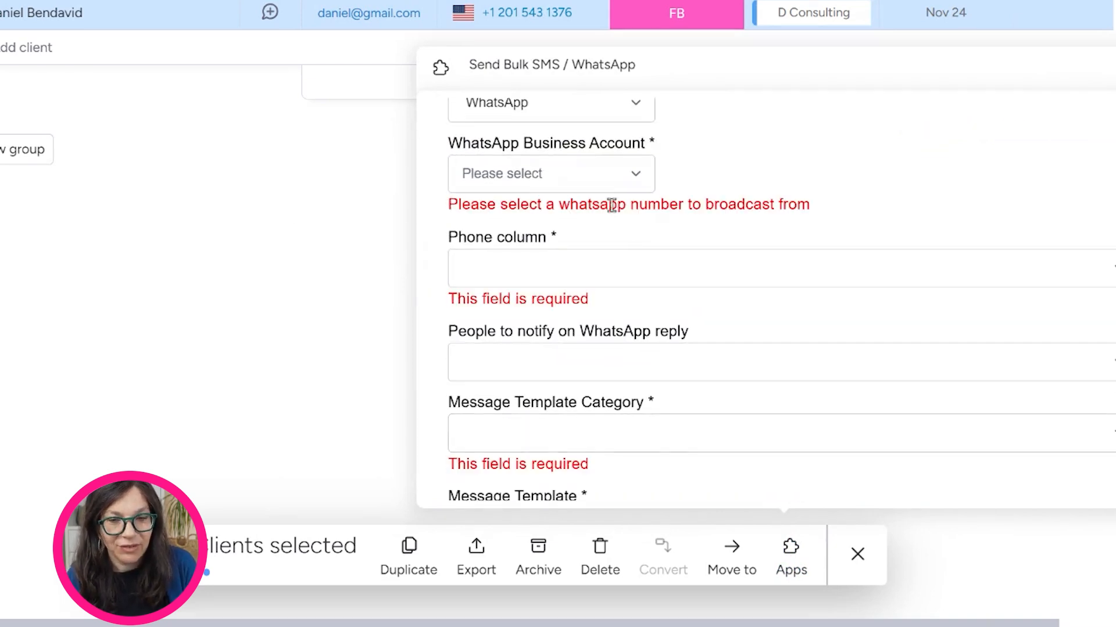
pyautogui.click(856, 555)
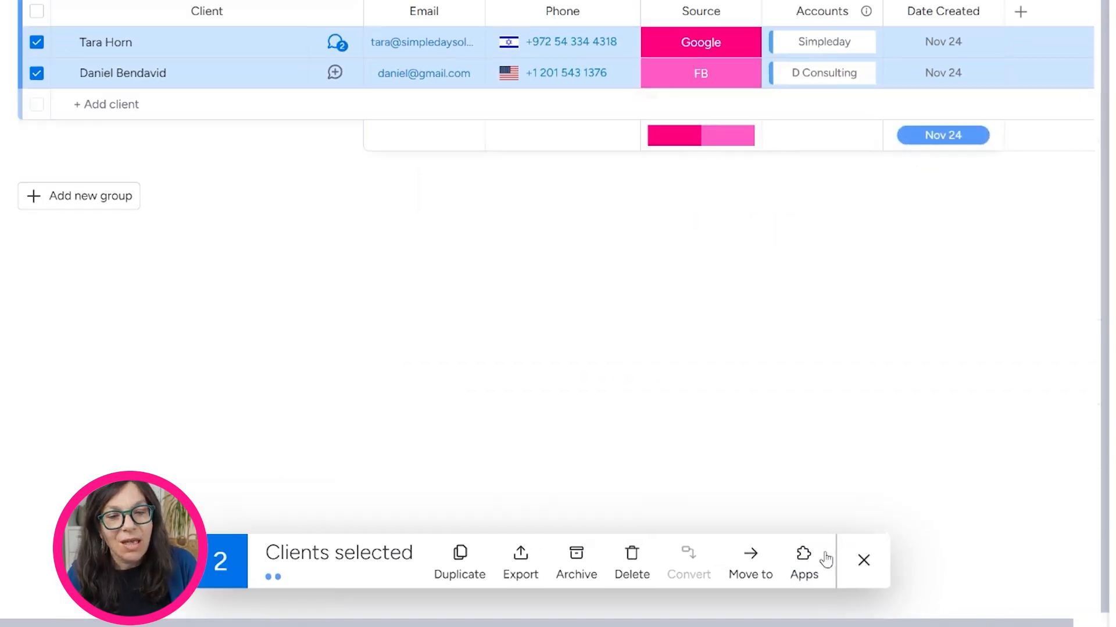